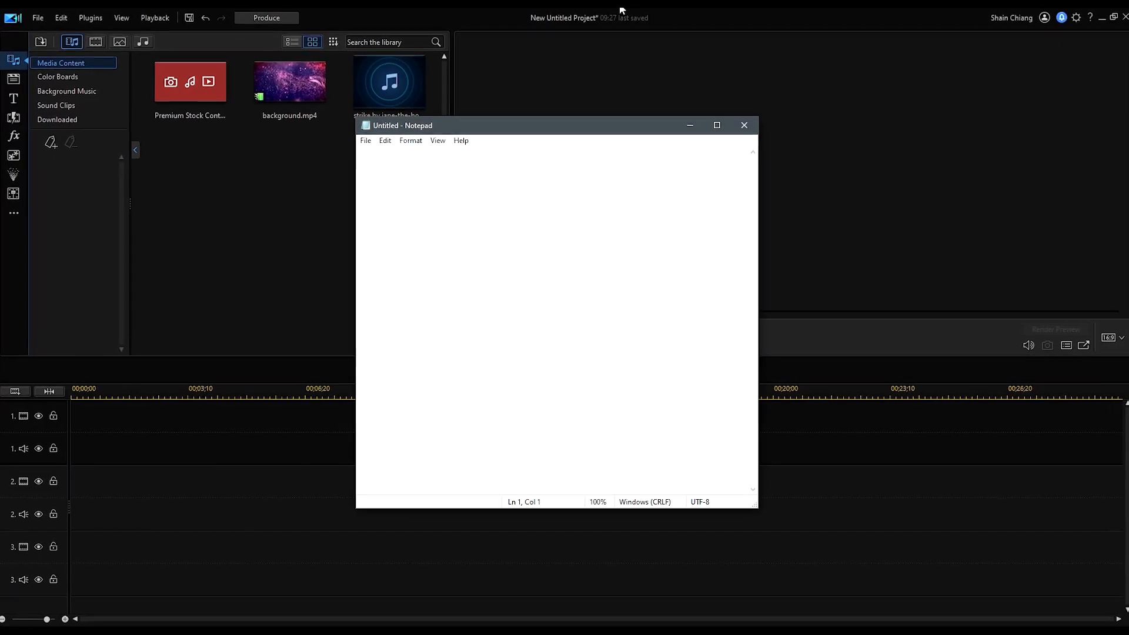
Lay background.mp4 and the song on the timeline and add a Default title trimmed to about 4 seconds
text(Lyrics)
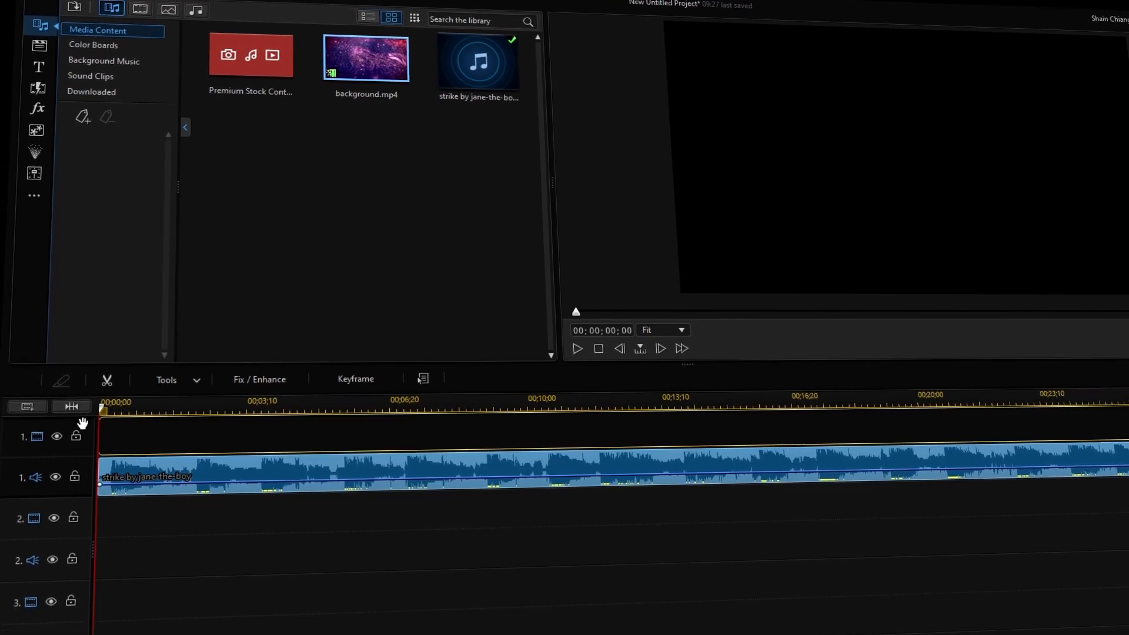
click(576, 348)
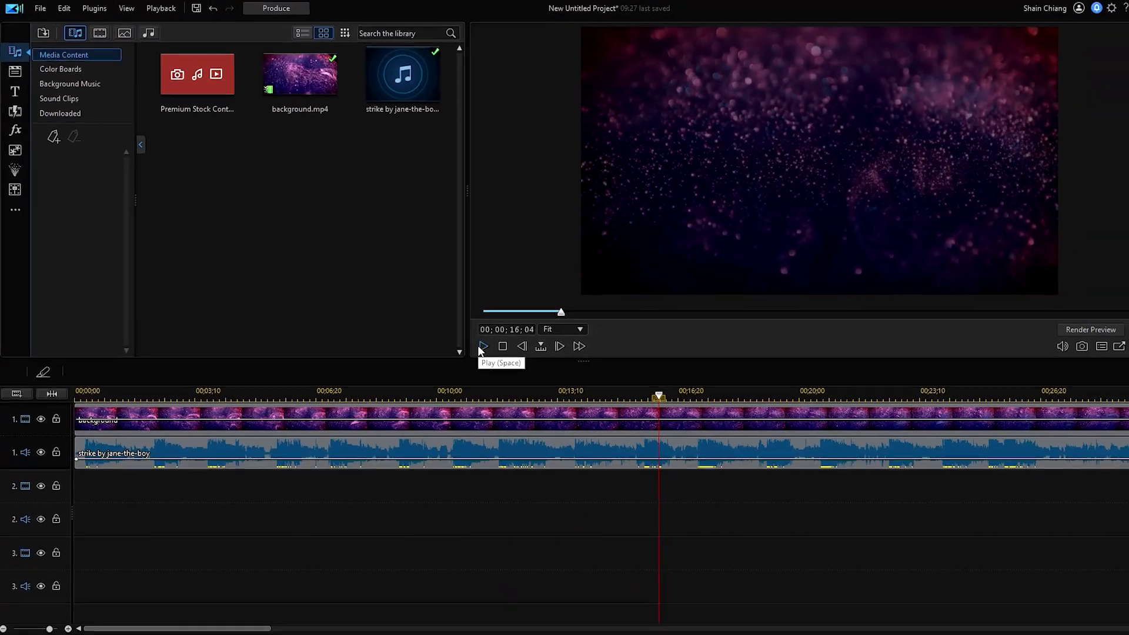
click(14, 91)
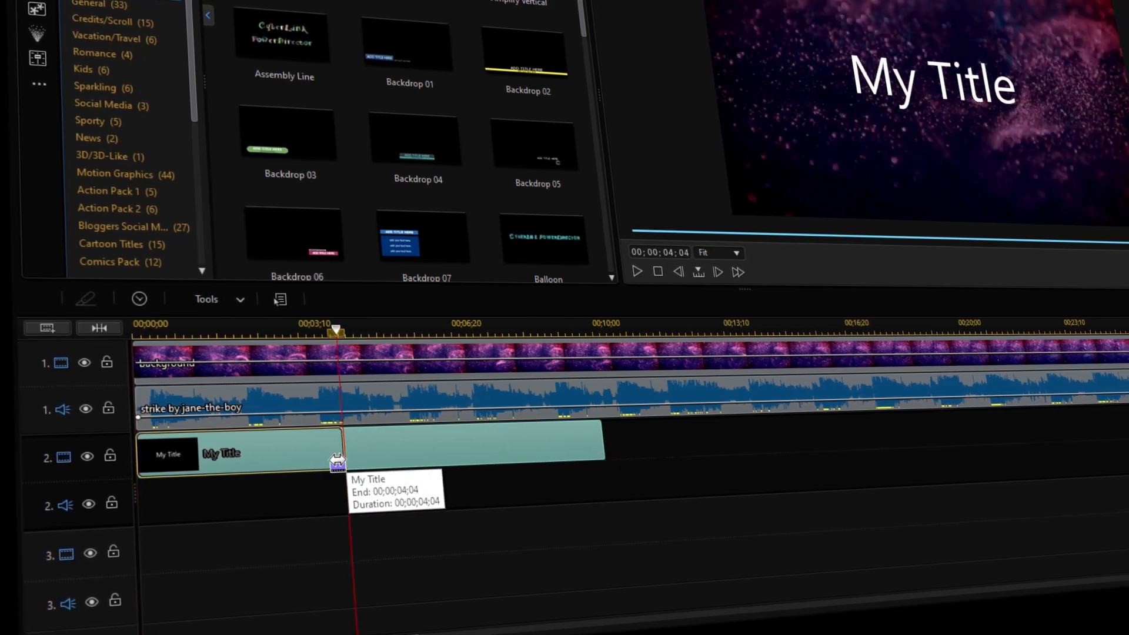
drag(339, 464, 328, 453)
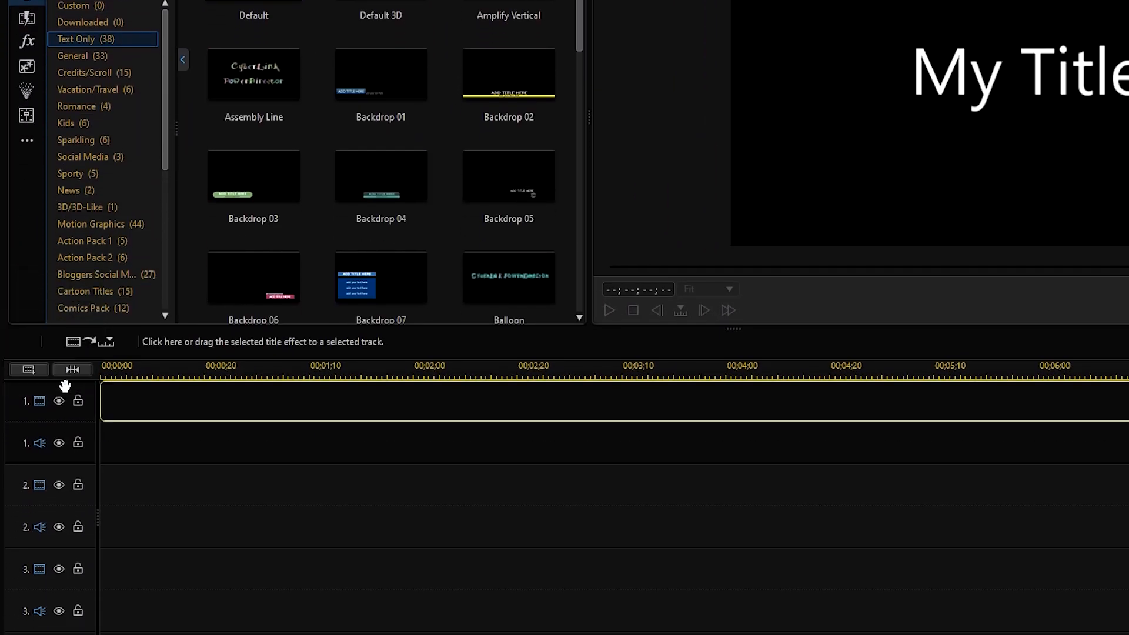
Place the Default title on track 1 and edit its text to TYPING in Title Designer
click(167, 342)
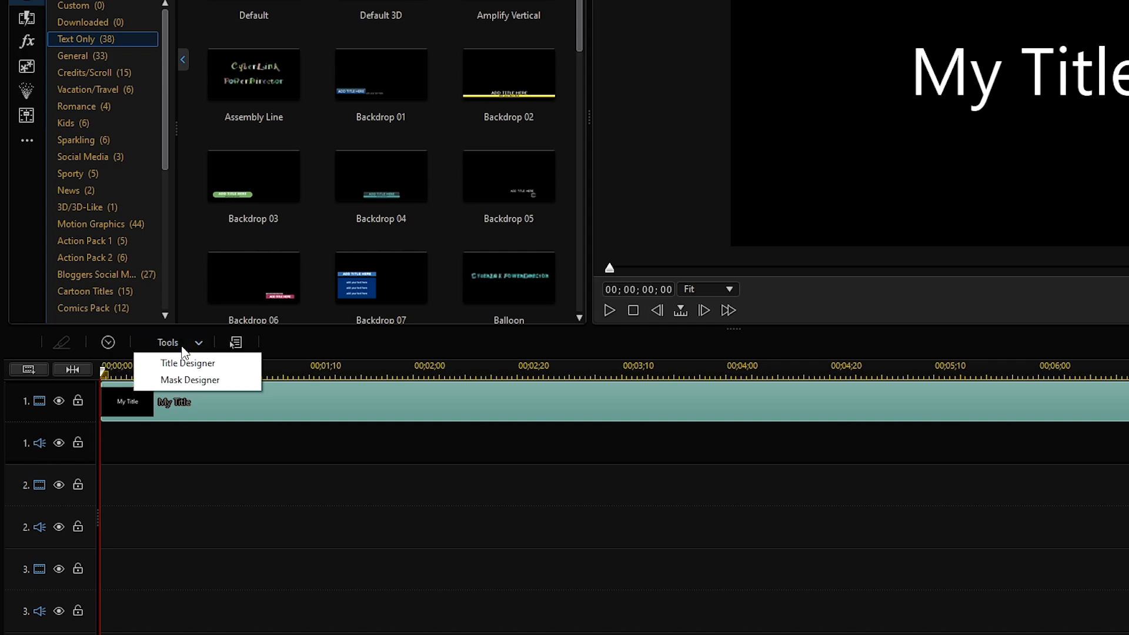
click(187, 363)
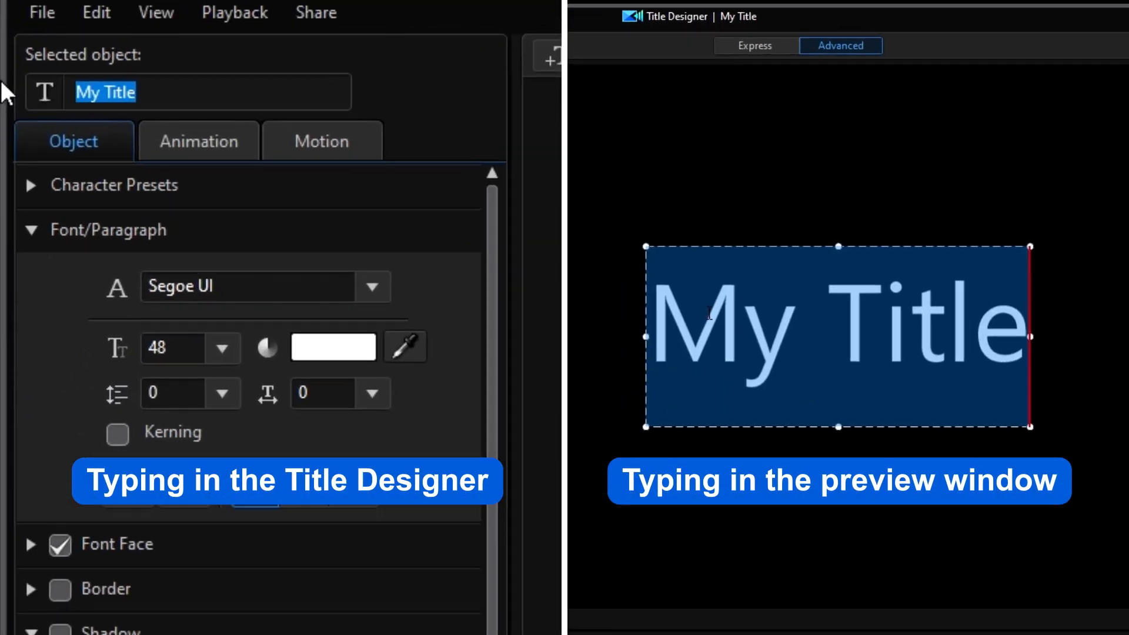
text(TYPIN)
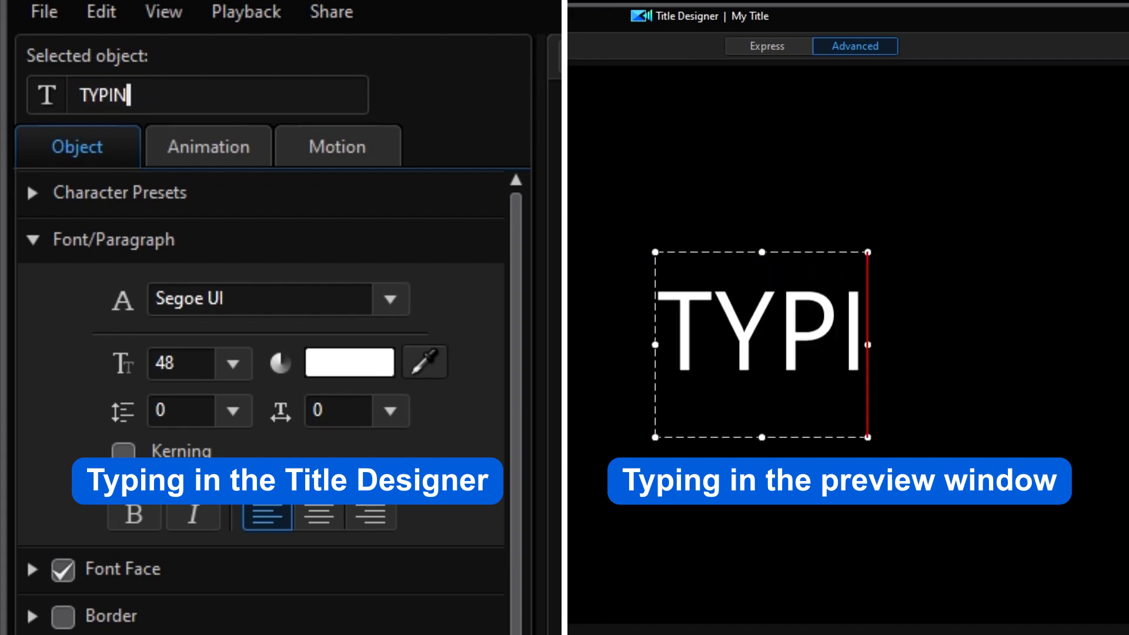
text(G)
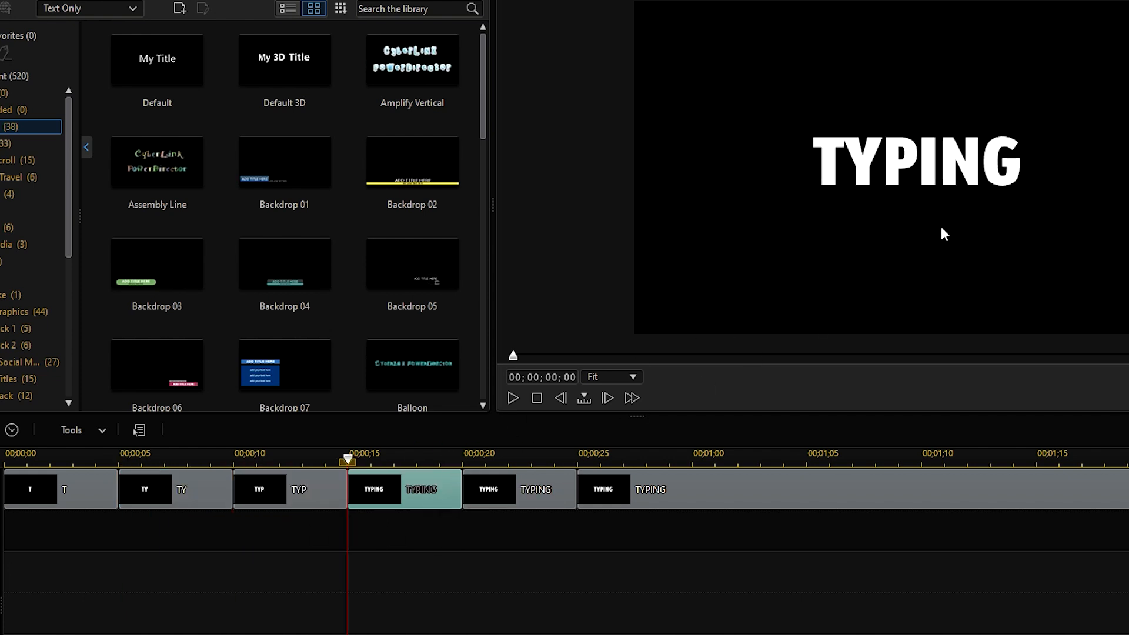
Set the final TYPING clip to a two-second duration in Duration Settings
click(537, 489)
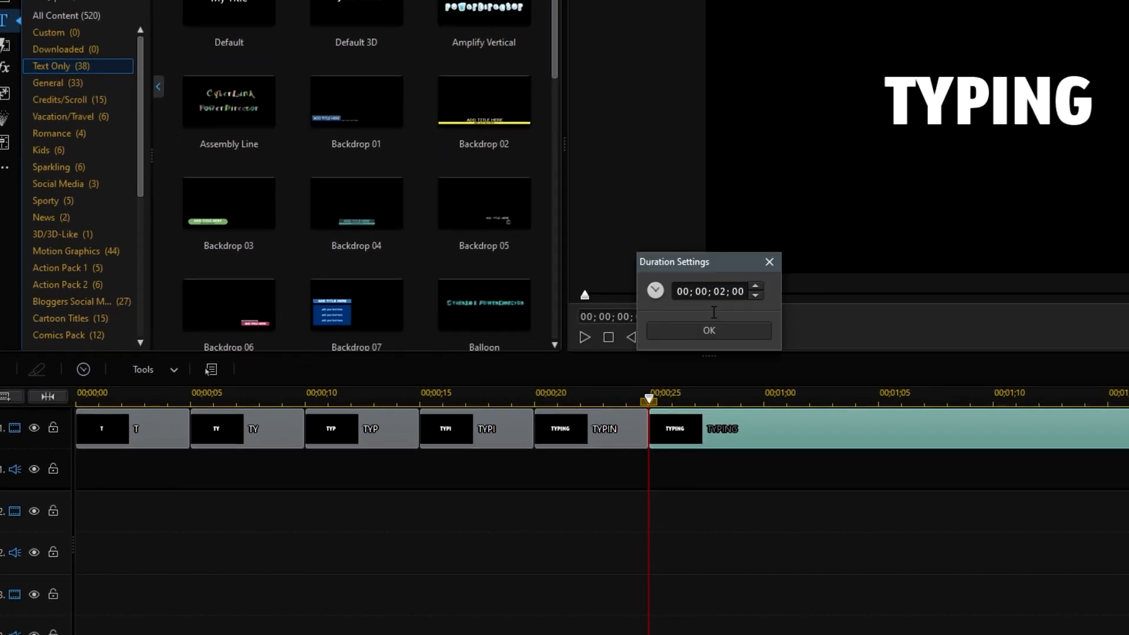
click(708, 330)
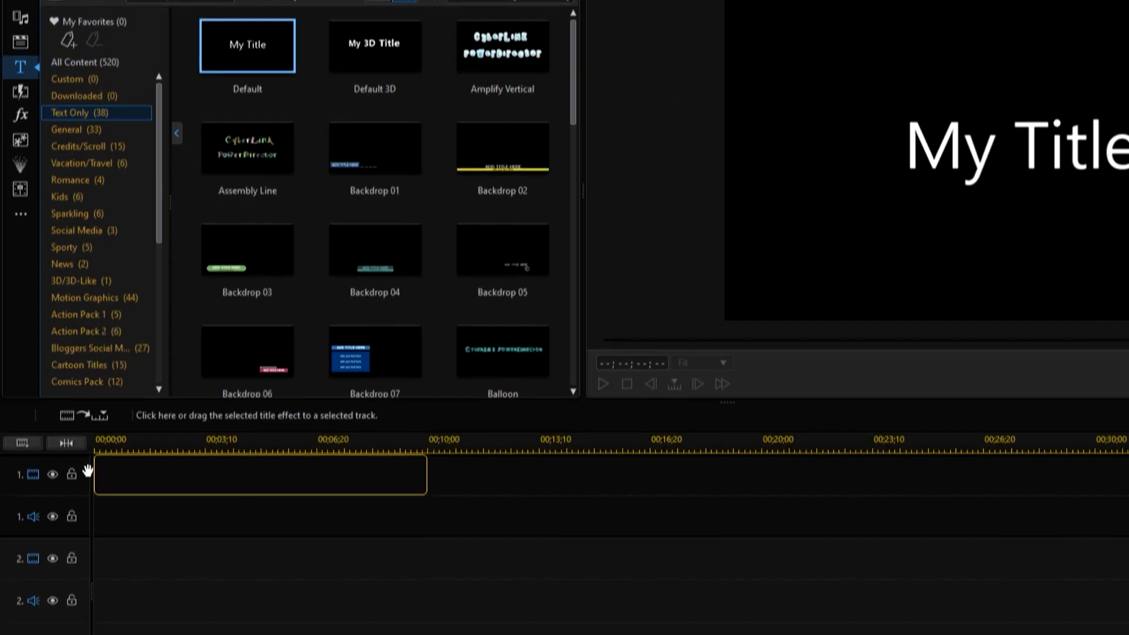
Place a Default title reading Slide/Fade in with Position and Opacity keyframes and confirm it
click(170, 385)
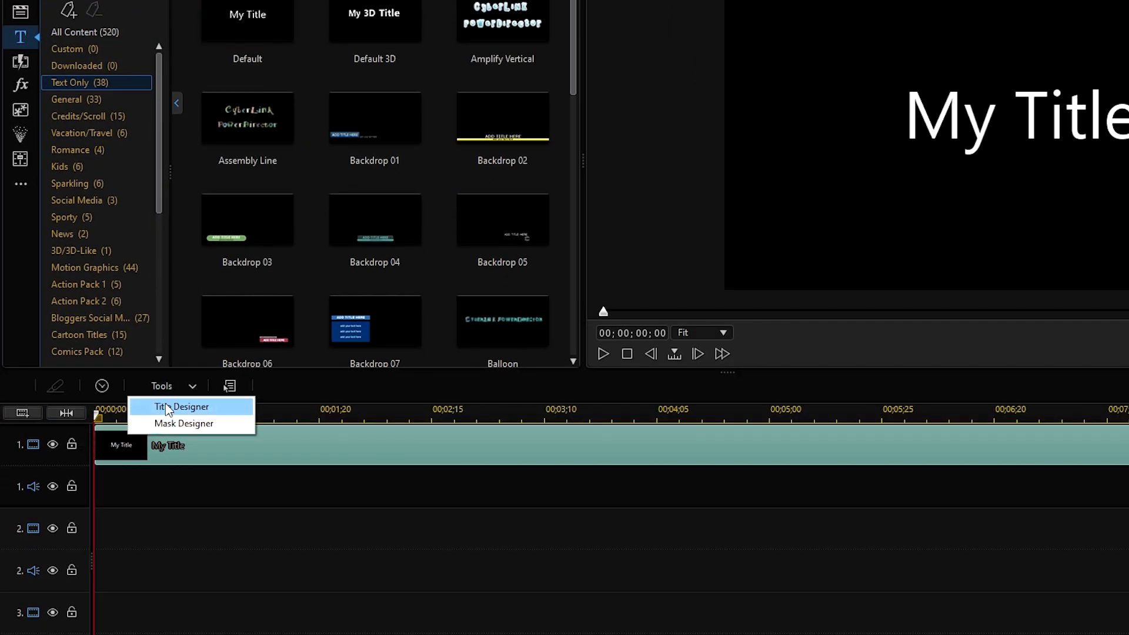
click(184, 407)
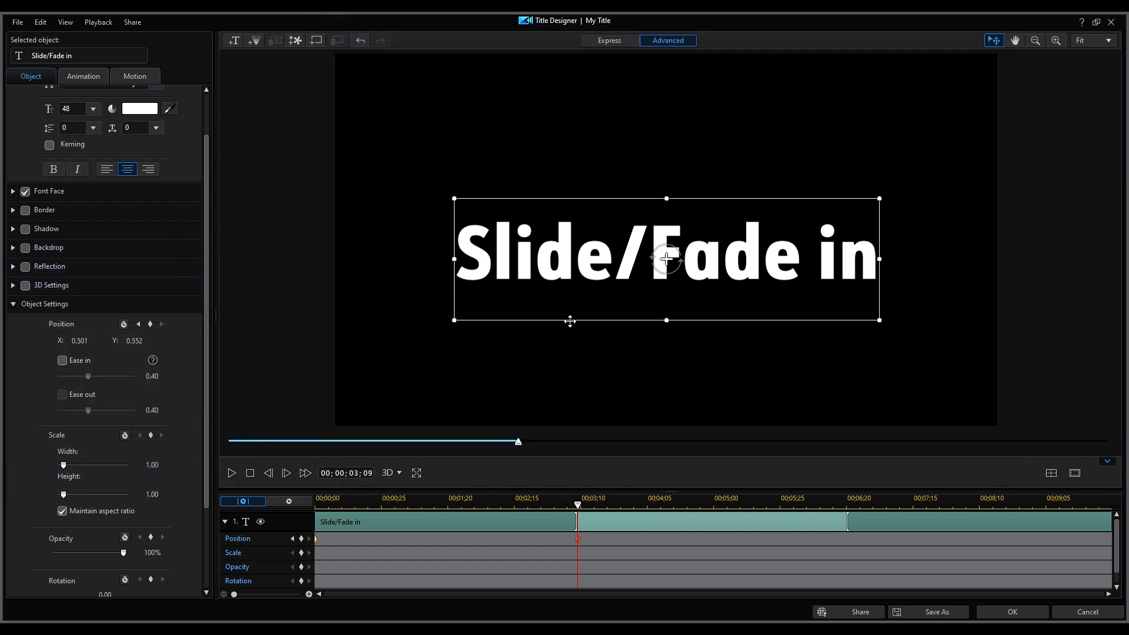
click(1011, 612)
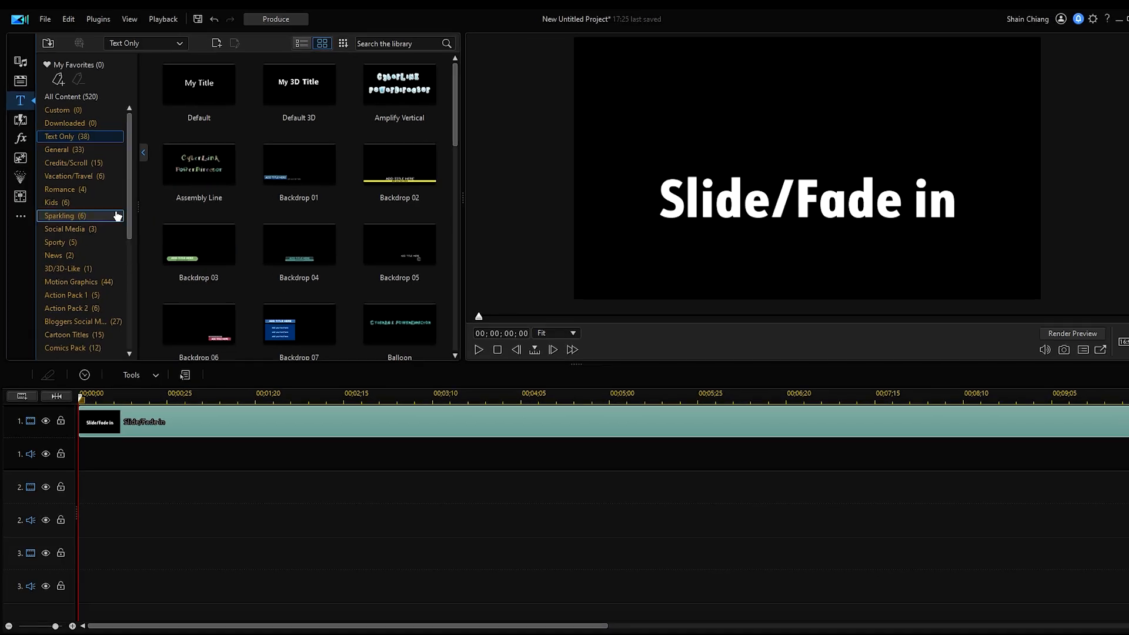
Find a wipe transition, add it to the Slide/Fade in clip and adjust it via Modify
click(22, 120)
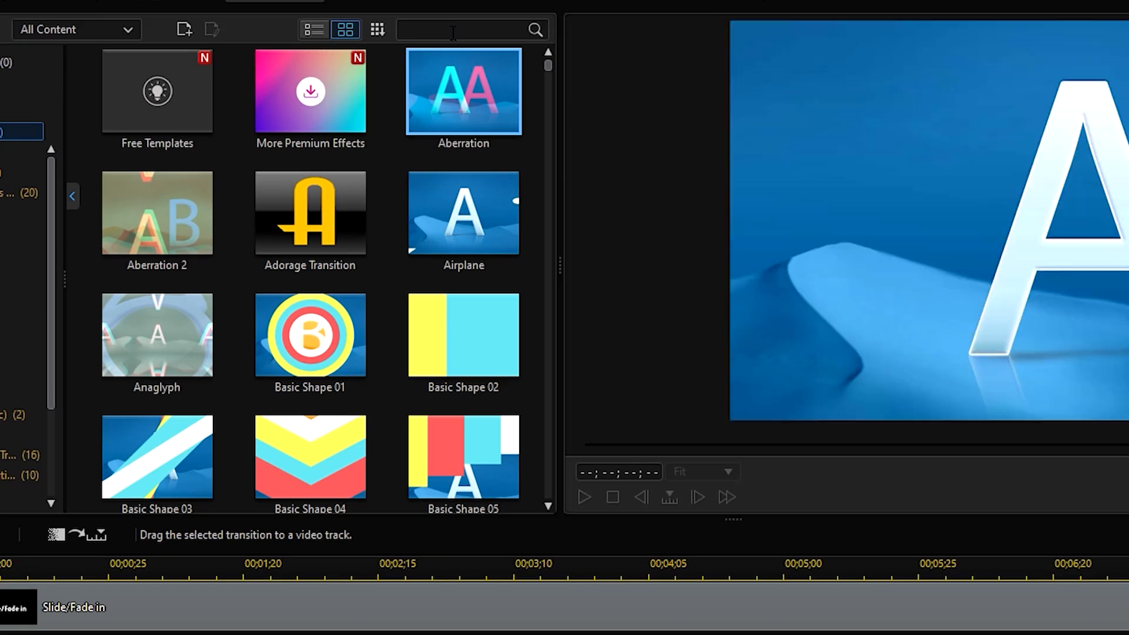
text(wipe)
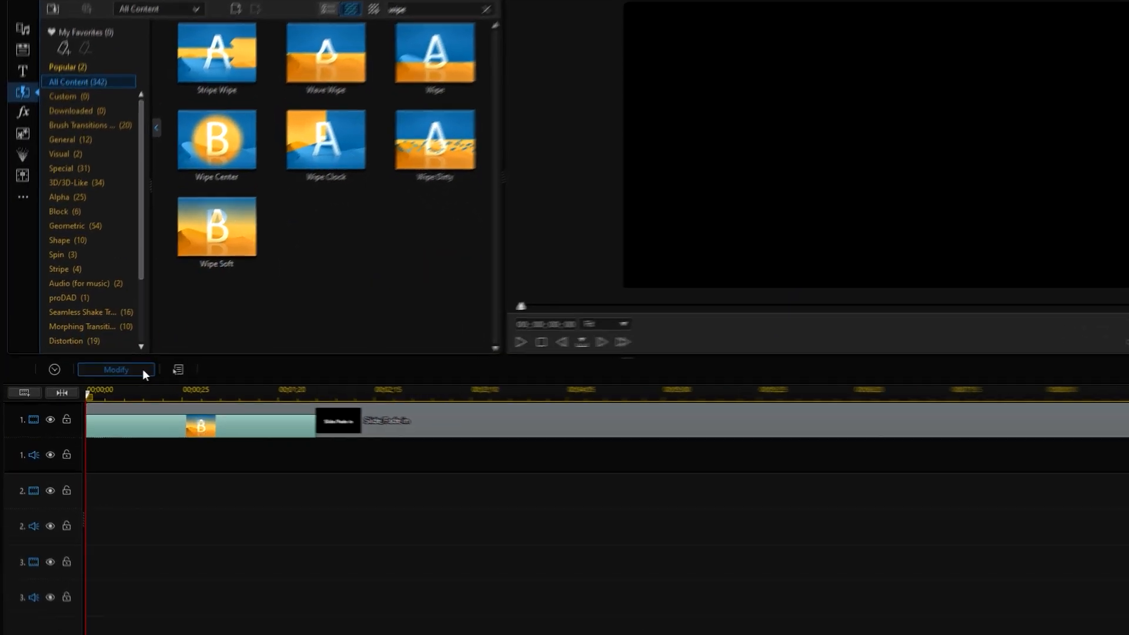
click(115, 370)
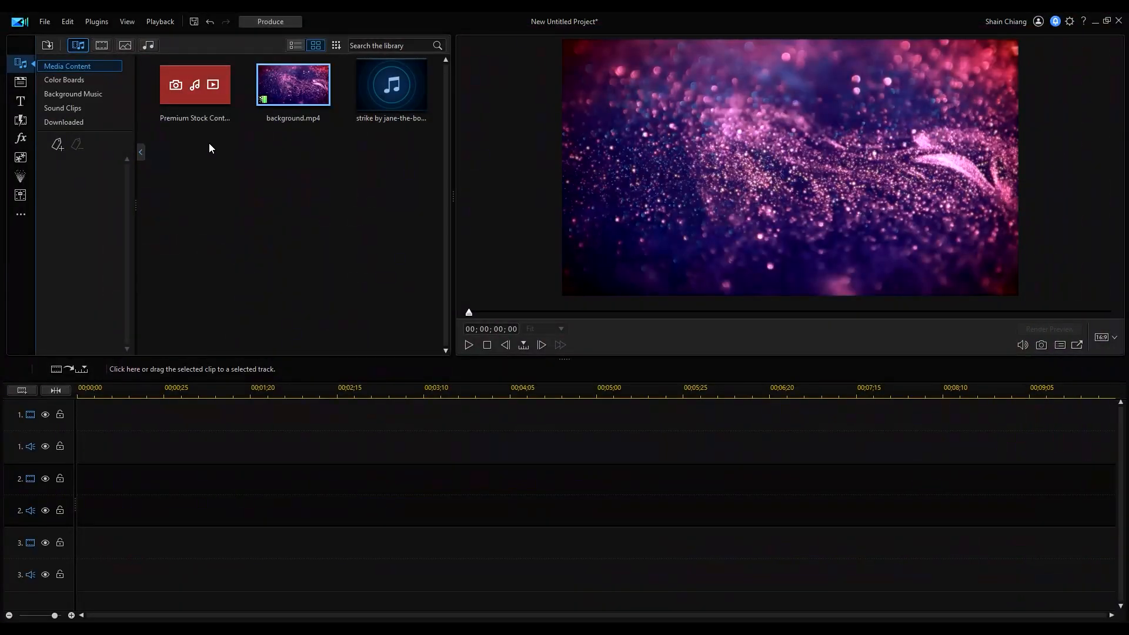
Add a GLITCH title on track 1 with BCC Video Glitch and Fine Noise effects applied
click(20, 101)
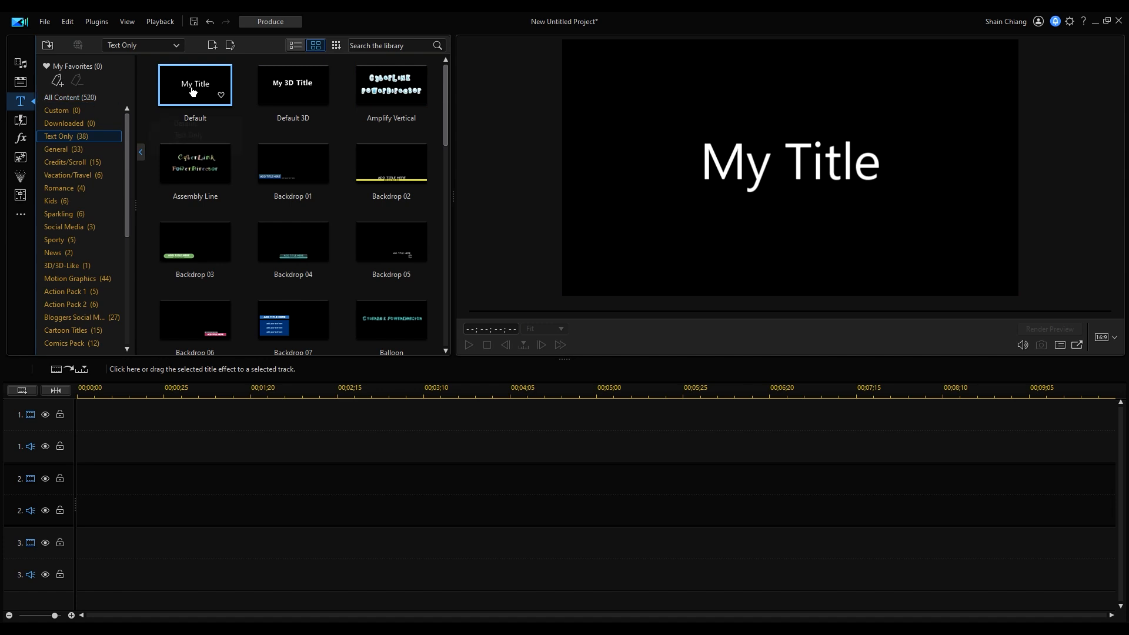
drag(194, 85, 129, 415)
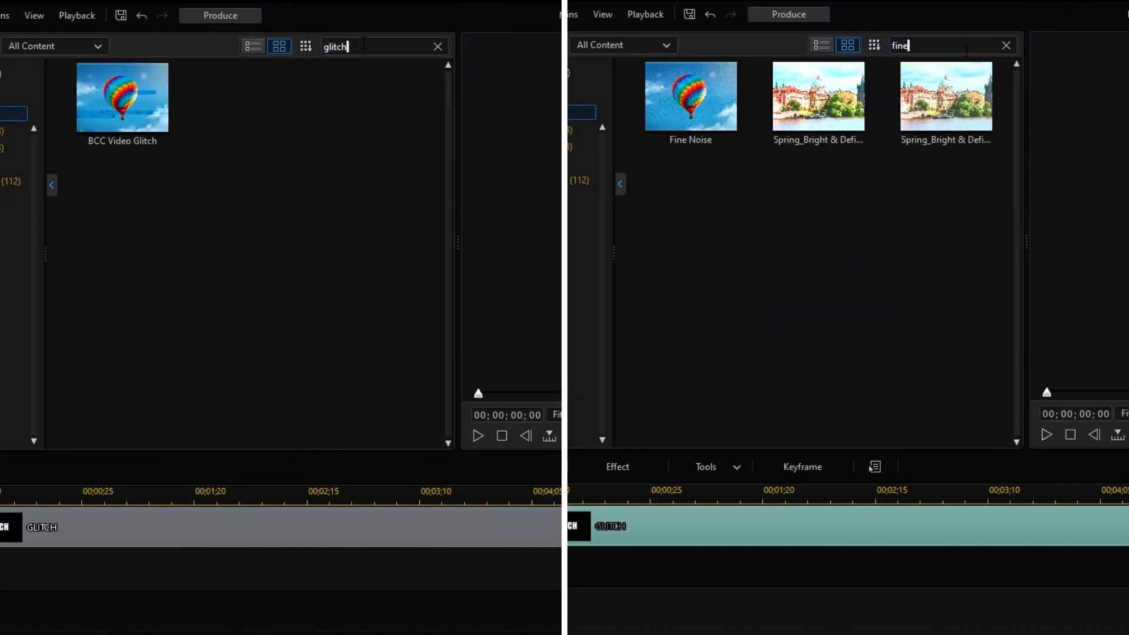
click(107, 363)
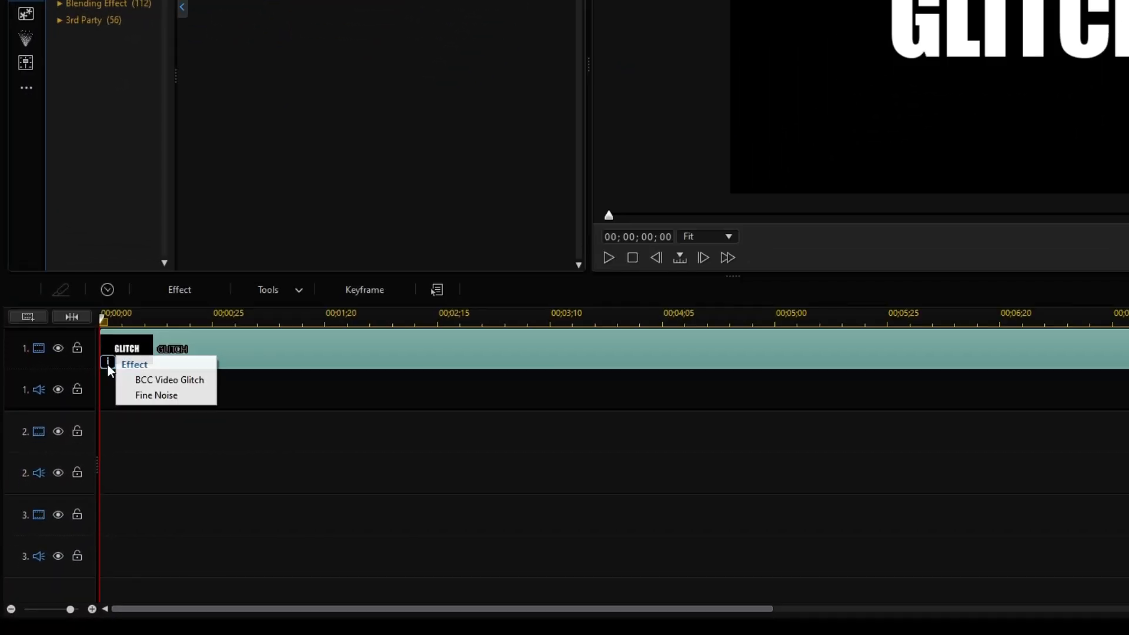
click(271, 289)
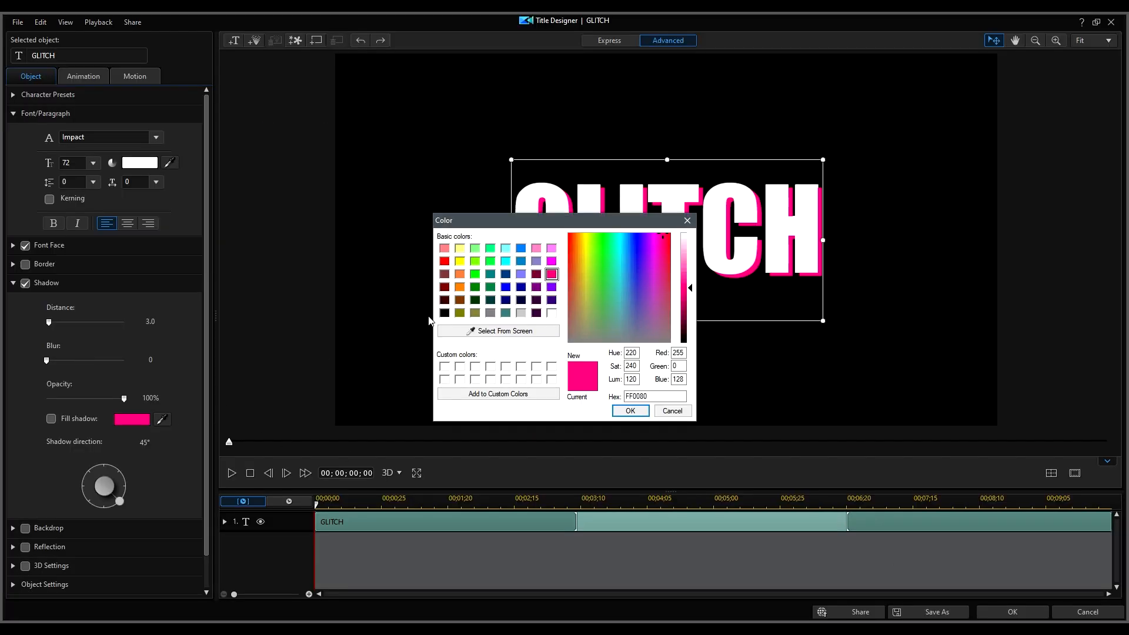
Give the GLITCH text a pink FF0080 shadow, then a cyan one at 3.0 distance
click(628, 410)
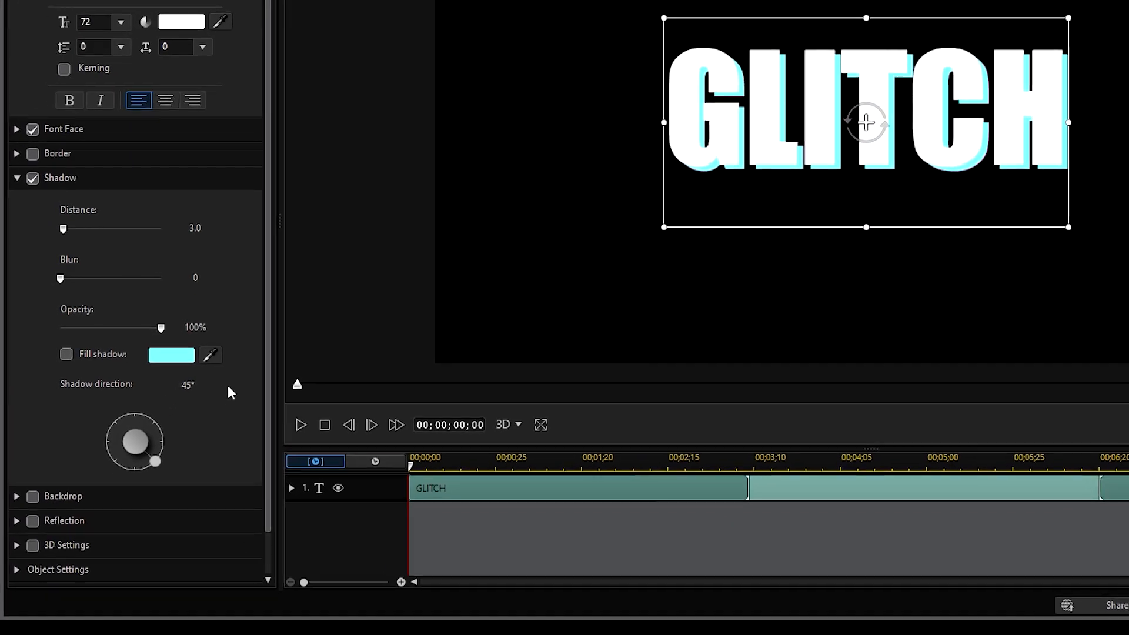